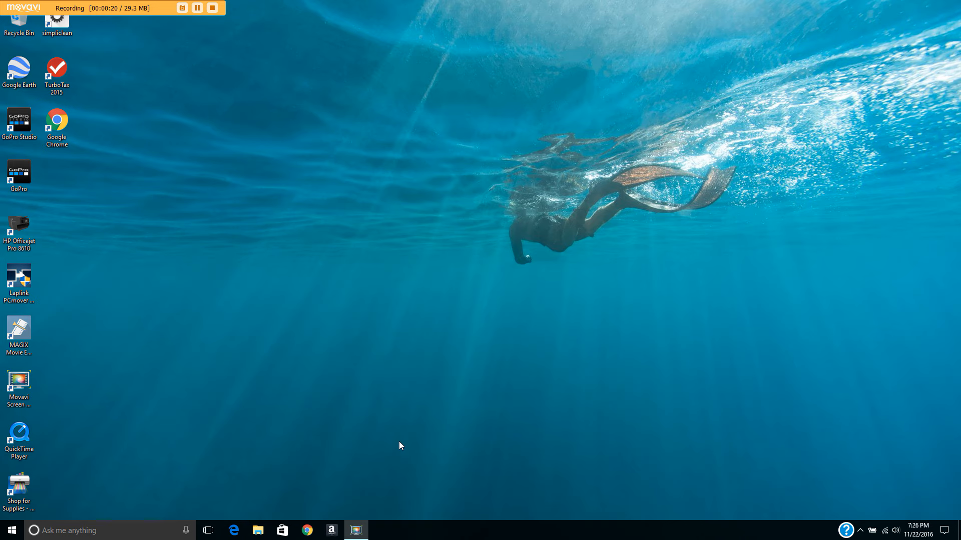
{"action": "mouse_move", "coordinate": [446, 295]}
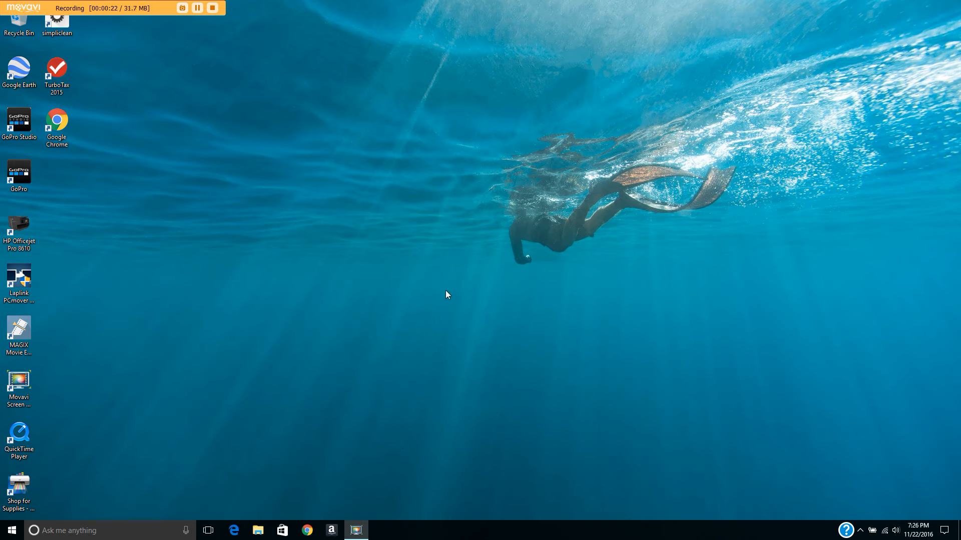
{"action": "mouse_move", "coordinate": [537, 307]}
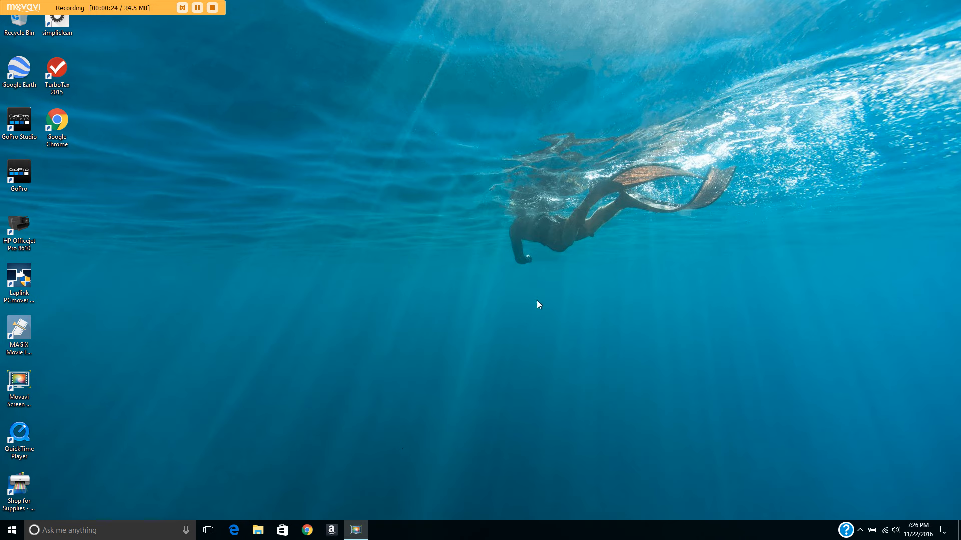
{"action": "mouse_move", "coordinate": [436, 448]}
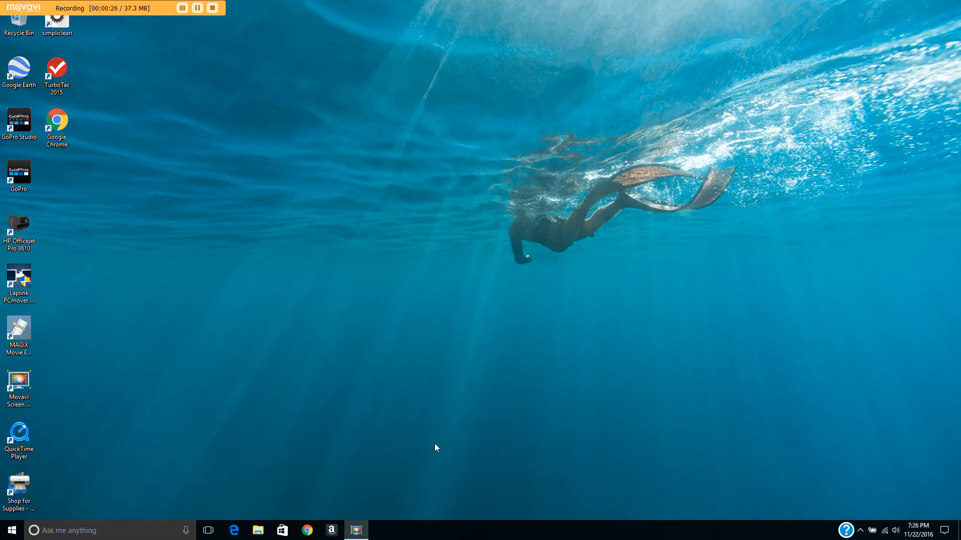
- Launch Chrome and search Google for 'youtube comment subscriber generator'
{"action": "left_click", "coordinate": [306, 531]}
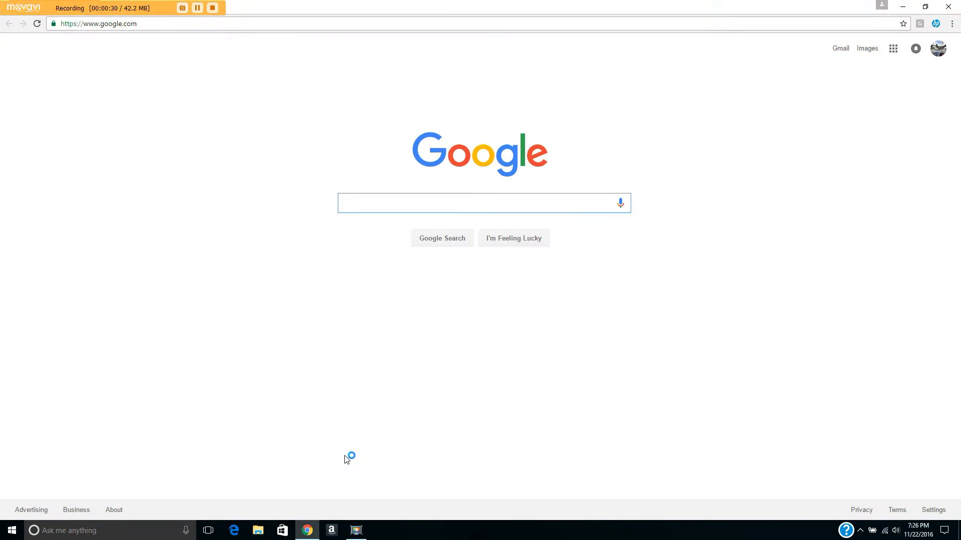
{"action": "left_click", "coordinate": [479, 203]}
{"action": "type", "text": "youtube comment subscriber generator"}
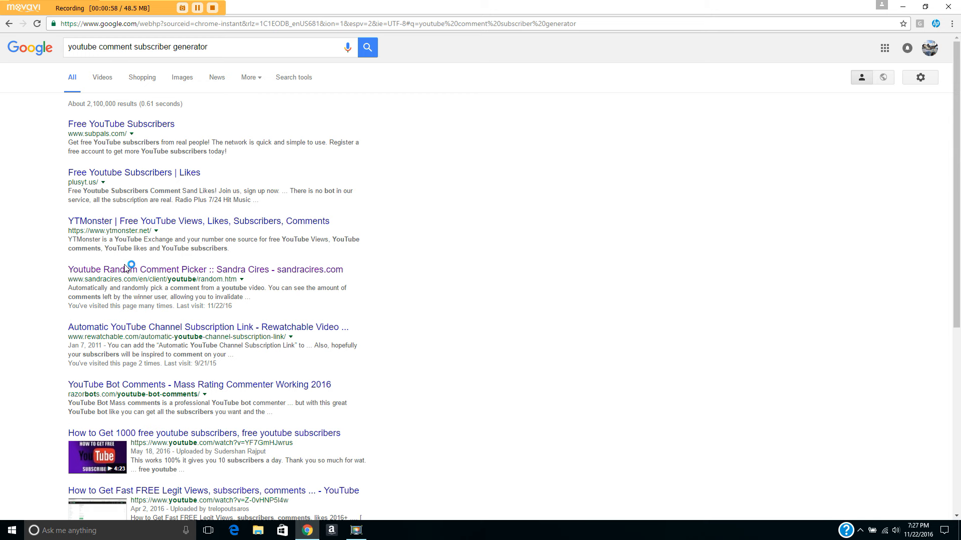
{"action": "left_click", "coordinate": [121, 270]}
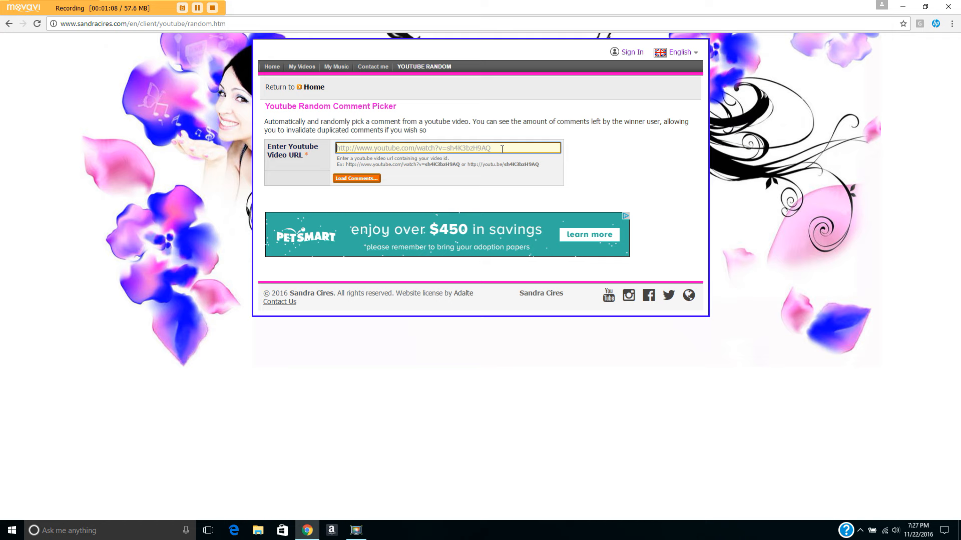
{"action": "type", "text": "https://youtu.be/Nsj3BTDE8DE"}
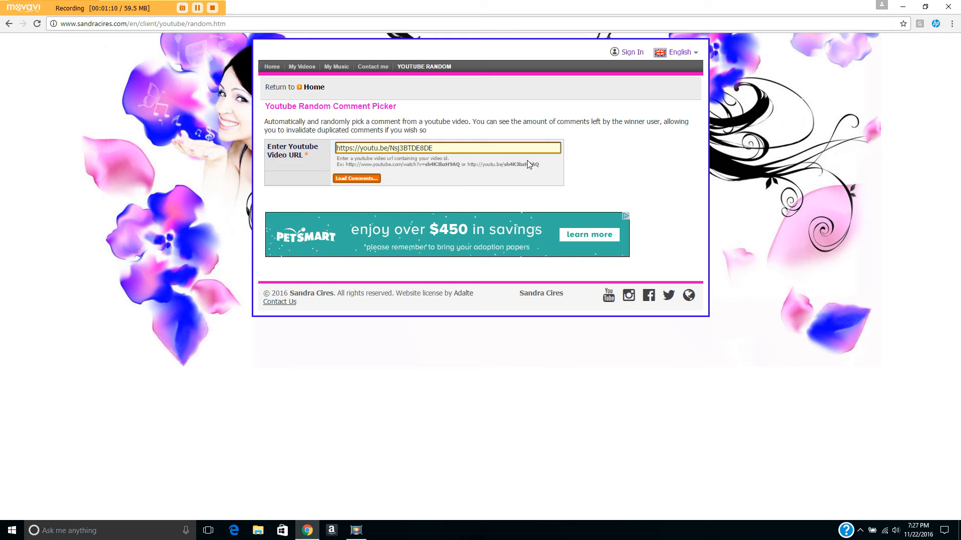
- Load the Shimano Tekota 600 Reel video's 551 comment threads, finding 471 unique users
{"action": "left_click", "coordinate": [356, 178]}
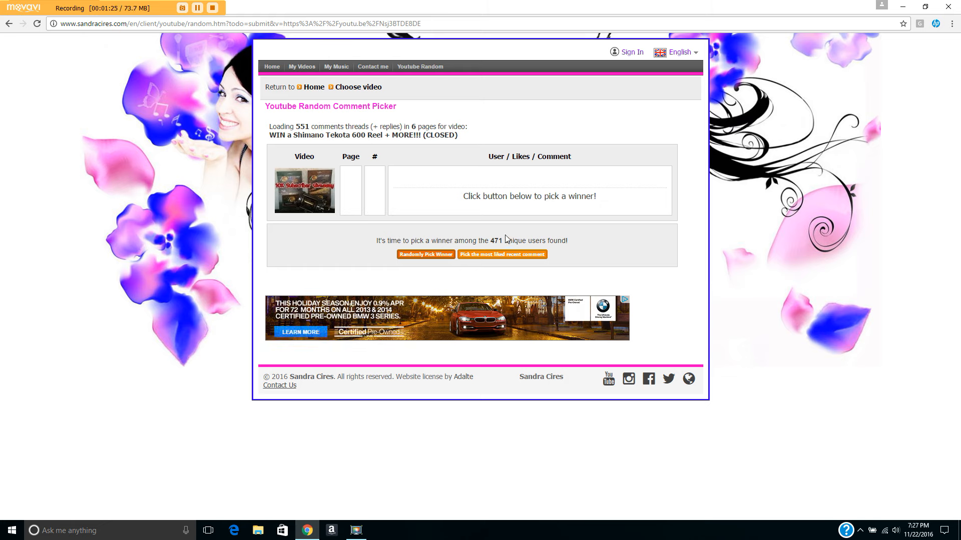
{"action": "mouse_move", "coordinate": [594, 248]}
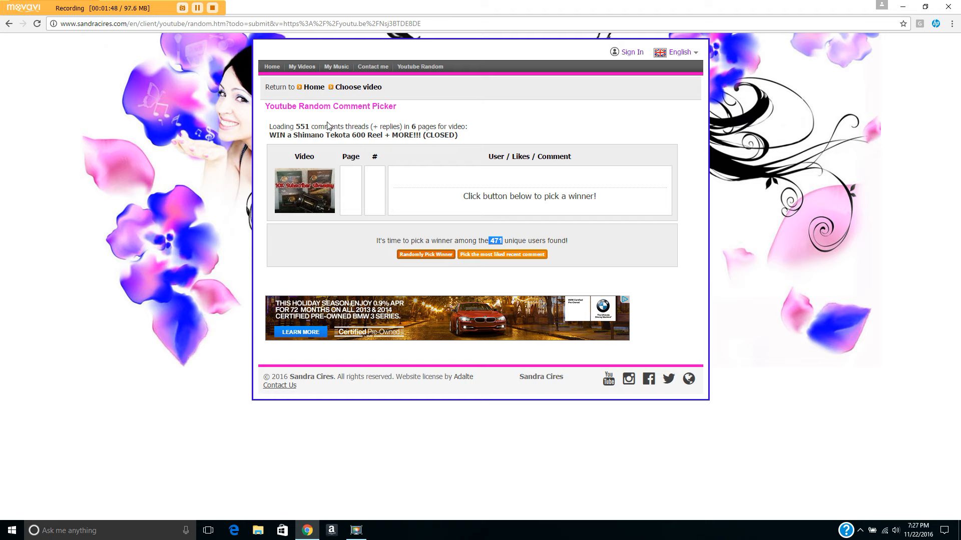
{"action": "mouse_move", "coordinate": [405, 145]}
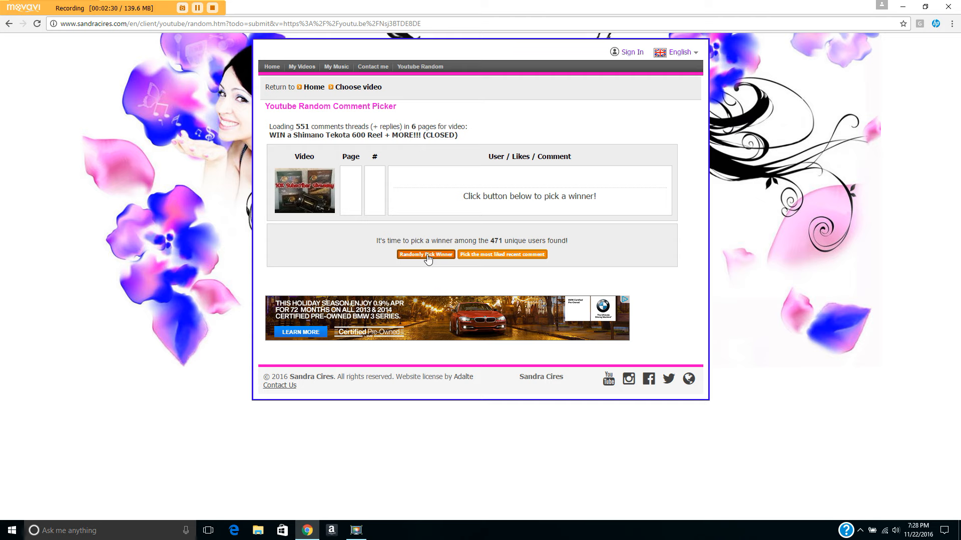
- Draw a random winner twice, showing comment #282 from page 3
{"action": "left_click", "coordinate": [425, 255]}
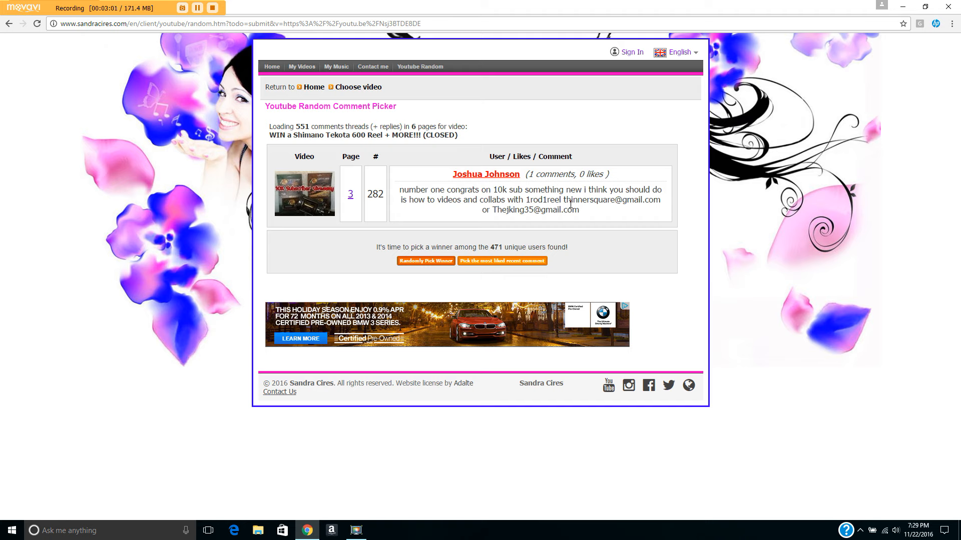
{"action": "mouse_move", "coordinate": [572, 199]}
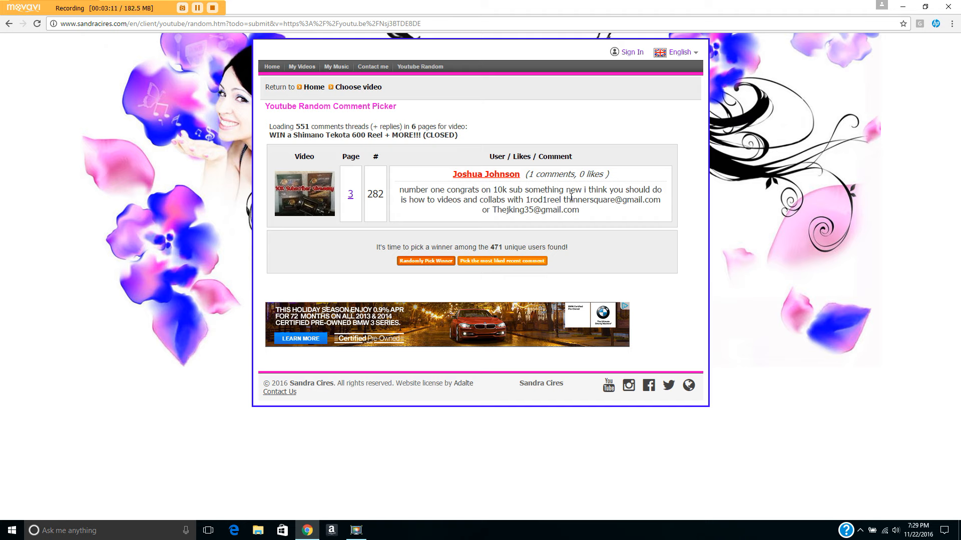
{"action": "mouse_move", "coordinate": [455, 237]}
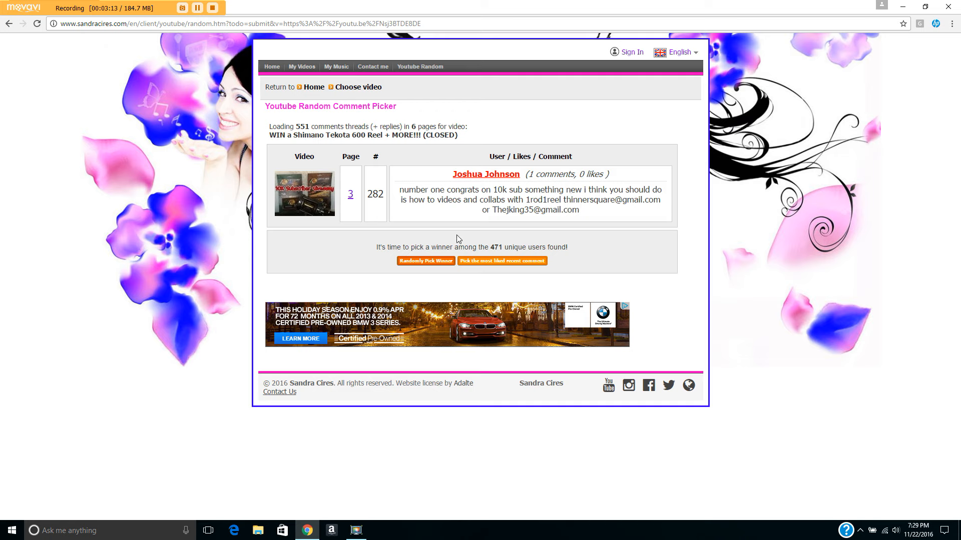
{"action": "mouse_move", "coordinate": [434, 263]}
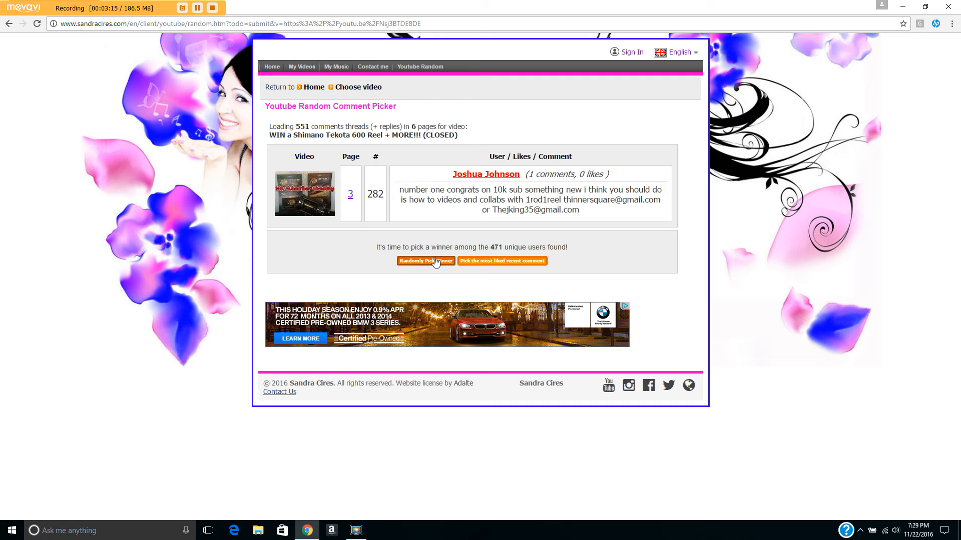
{"action": "left_click", "coordinate": [425, 261]}
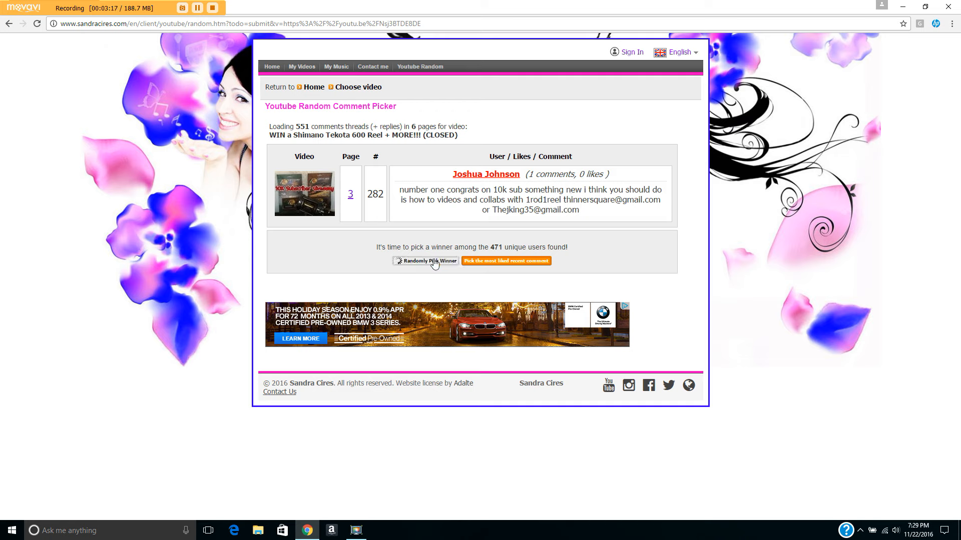
- Redraw the winner twice, landing on comment #359 from page 4
{"action": "left_click", "coordinate": [426, 261]}
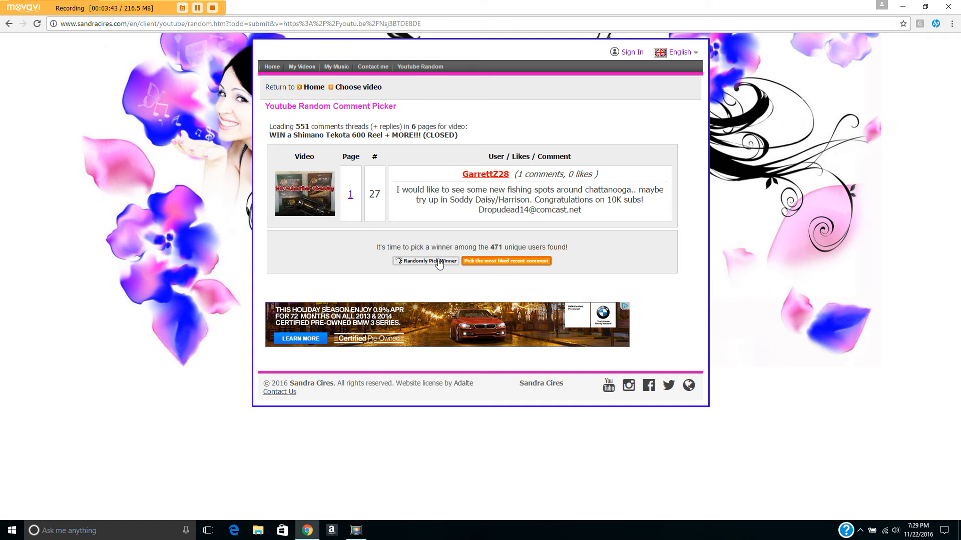
{"action": "left_click", "coordinate": [426, 261]}
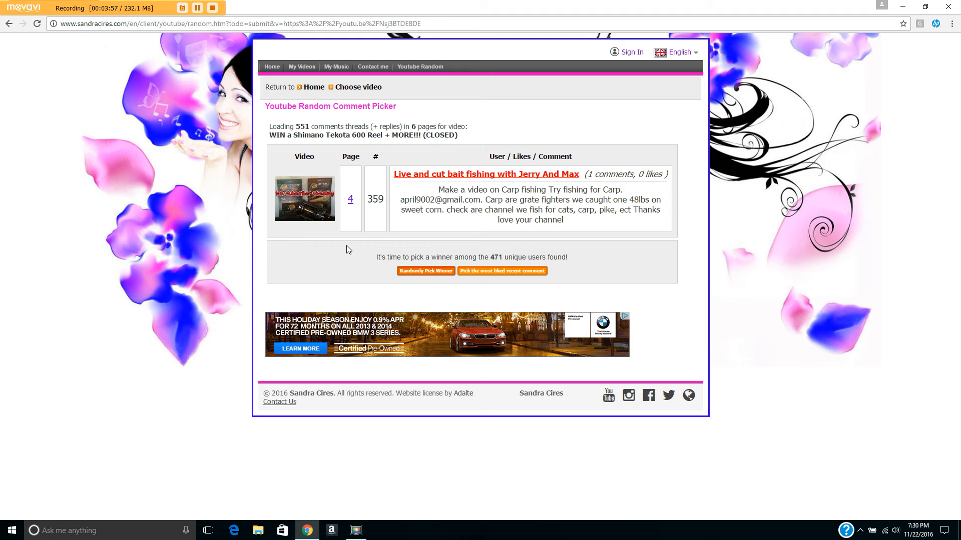
{"action": "mouse_move", "coordinate": [485, 200]}
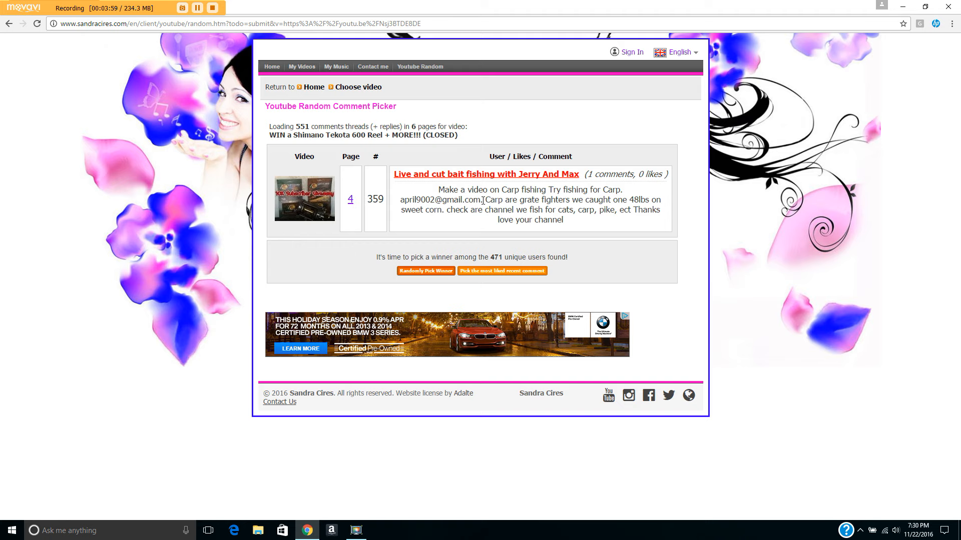
{"action": "mouse_move", "coordinate": [582, 202]}
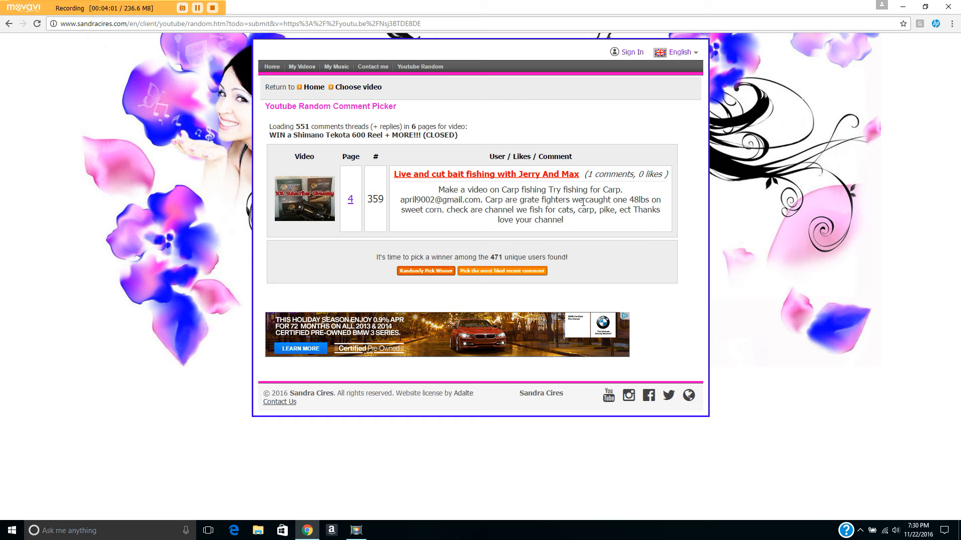
{"action": "mouse_move", "coordinate": [441, 191]}
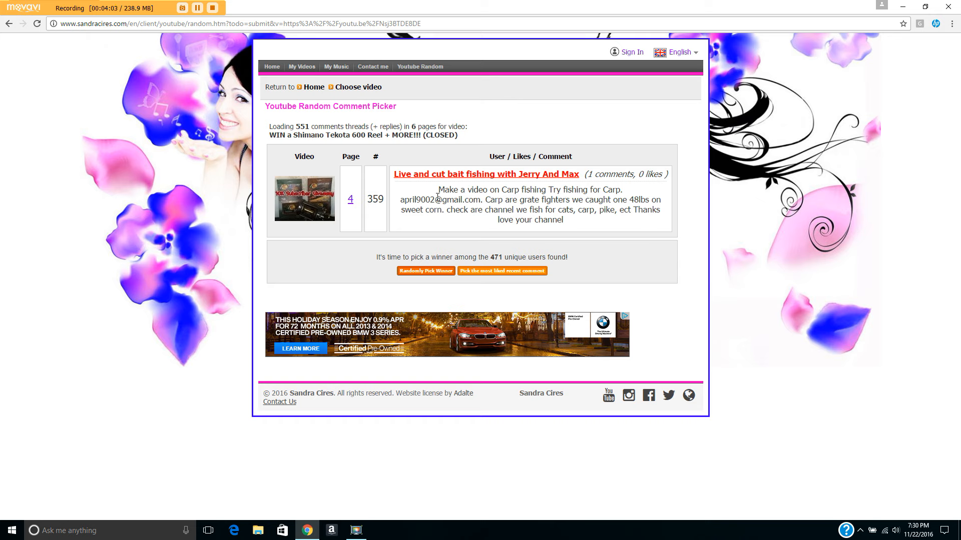
{"action": "mouse_move", "coordinate": [425, 167]}
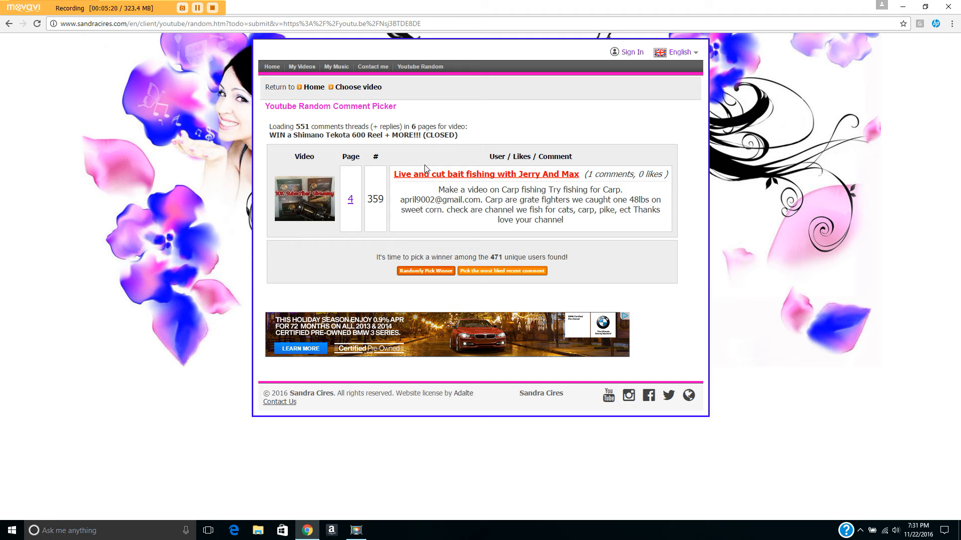
{"action": "mouse_move", "coordinate": [399, 221]}
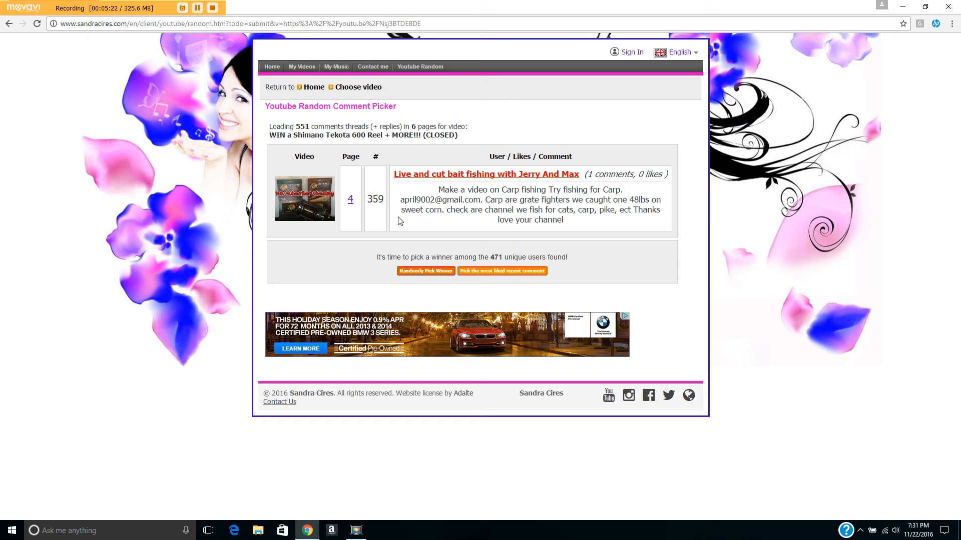